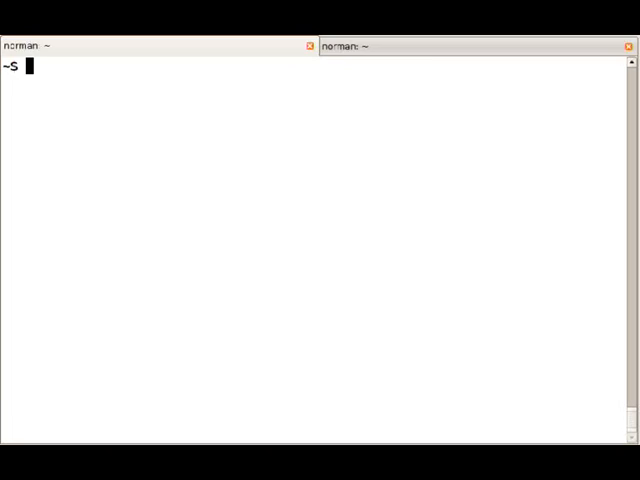
# Run sudo apt-get install devscripts build-essential fakeroot debhelper, then start vi for .bashrc
pyautogui.write('sudo apt-')
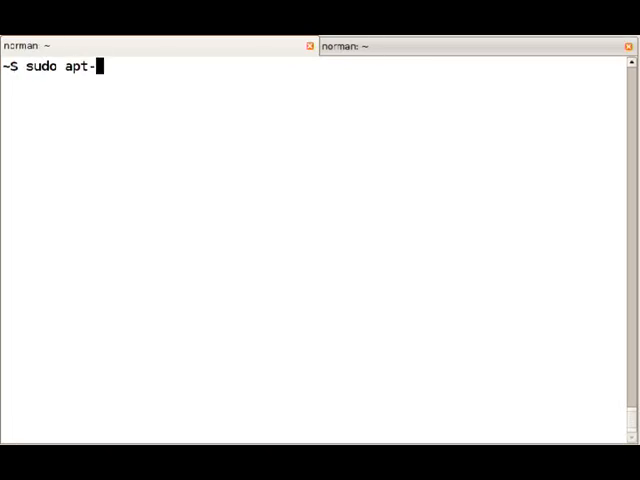
pyautogui.write('get install')
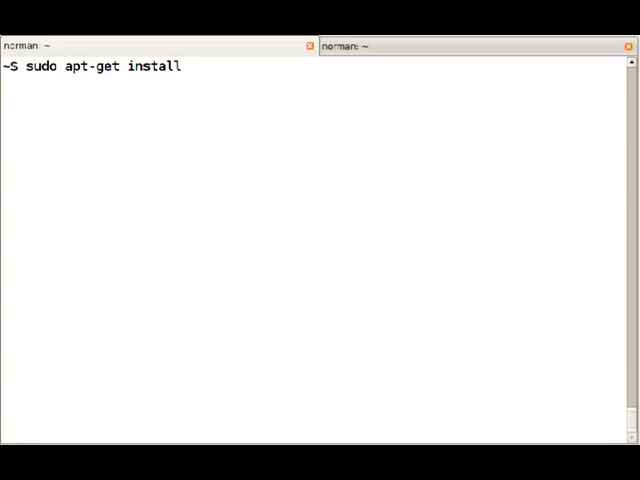
pyautogui.write('devscripts')
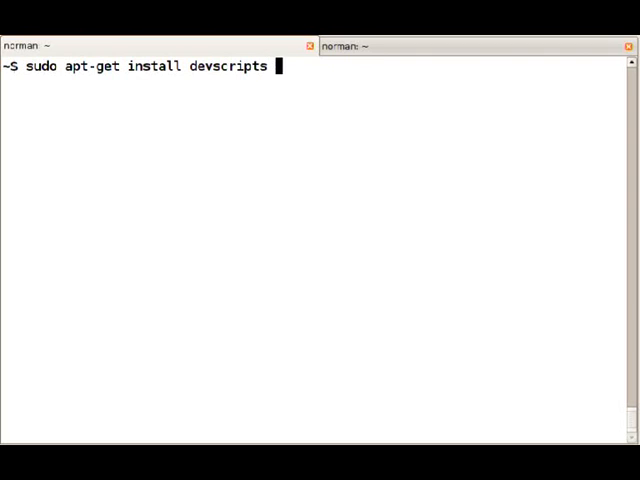
pyautogui.write('build-essential')
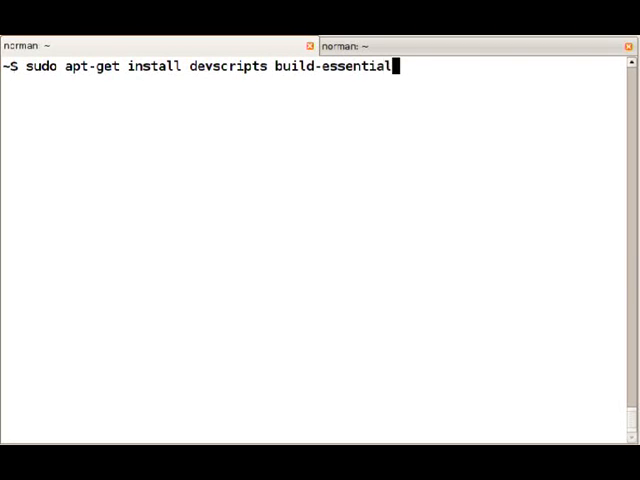
pyautogui.write('fakeroot')
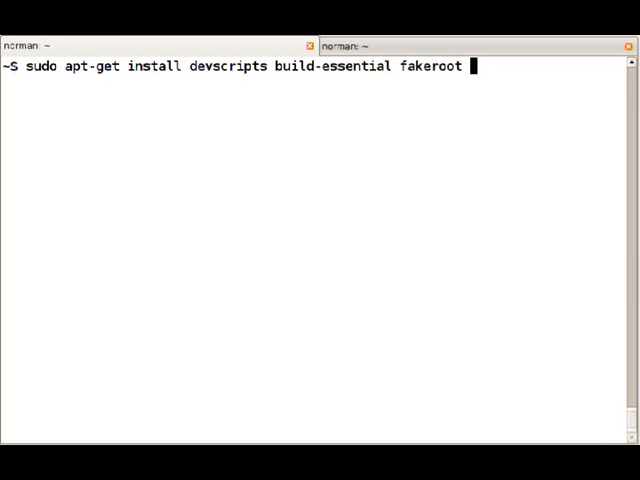
pyautogui.write('debhelper')
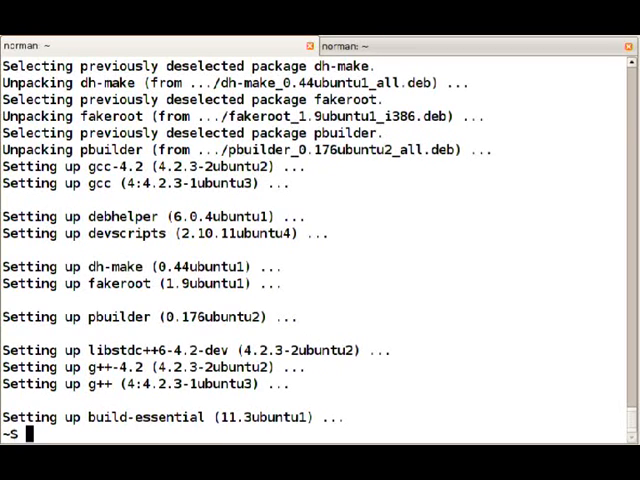
pyautogui.write('vi')
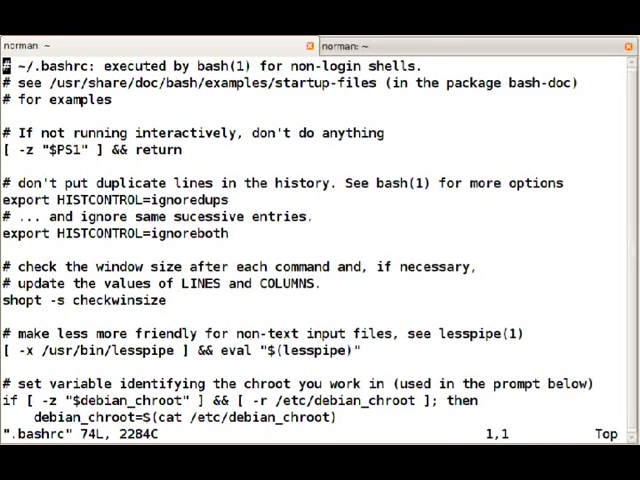
# Append an export DEBFULLNAME line with the packager's name at the end of .bashrc
pyautogui.scroll(-3)
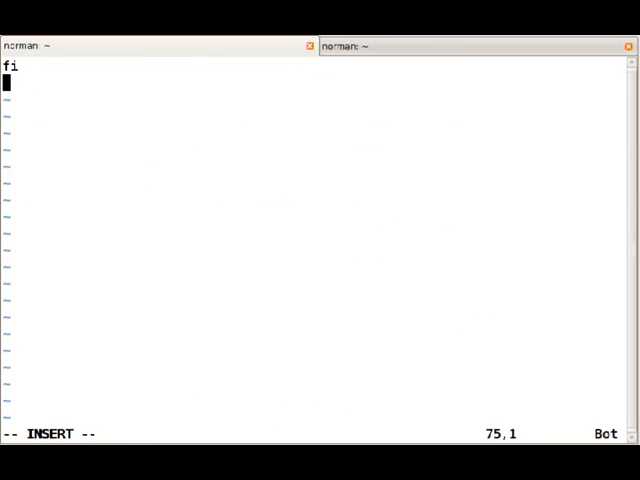
pyautogui.write('export')
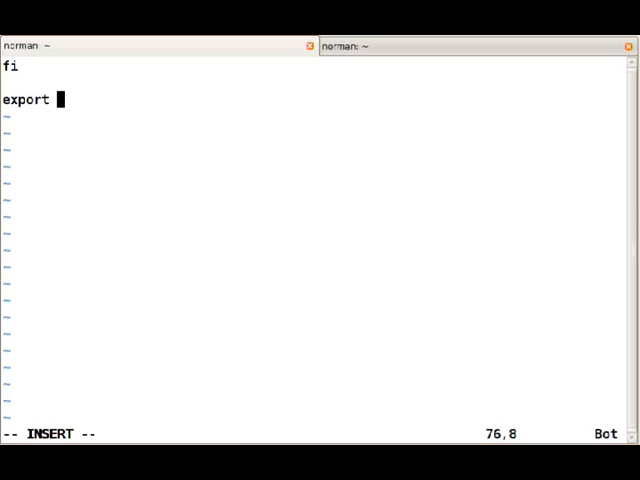
pyautogui.write('DE')
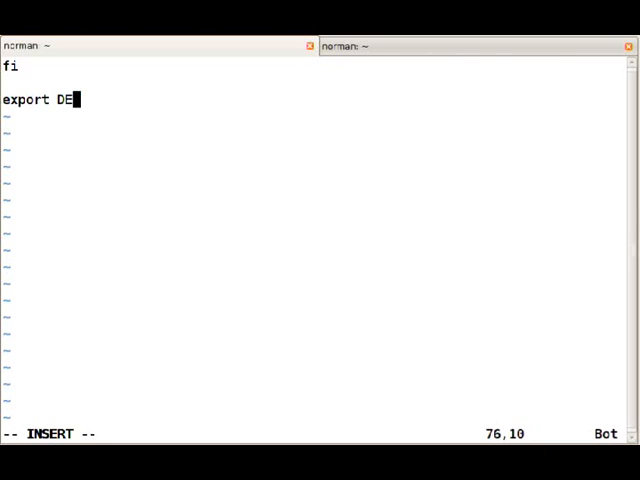
pyautogui.write('BGUL')
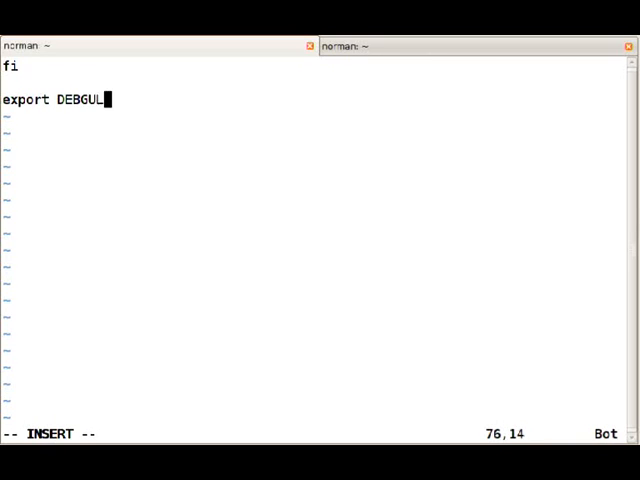
pyautogui.write('LNAME="')
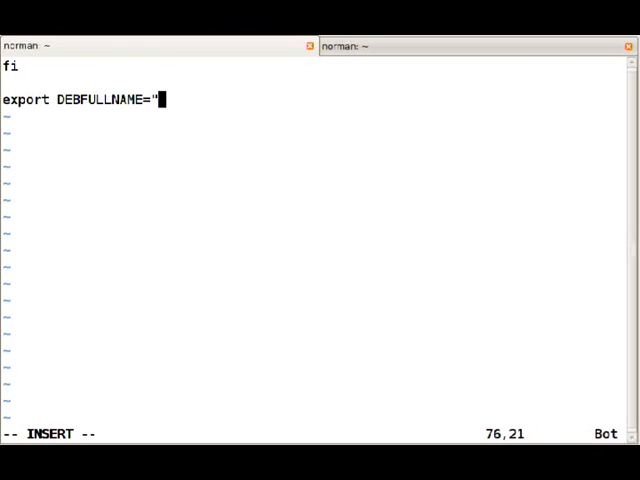
pyautogui.write('Dani')
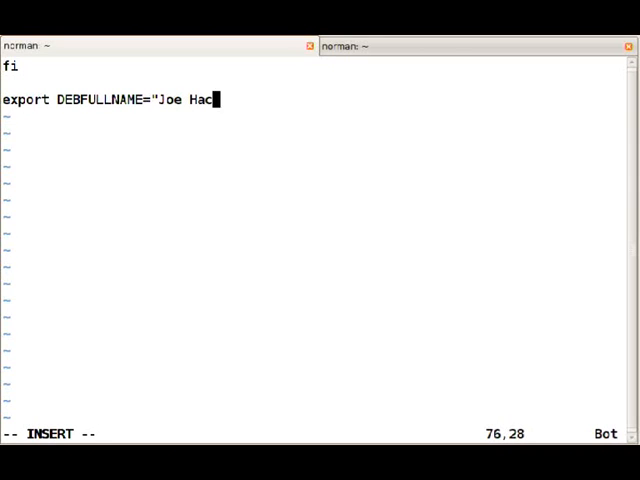
pyautogui.write('ker"')
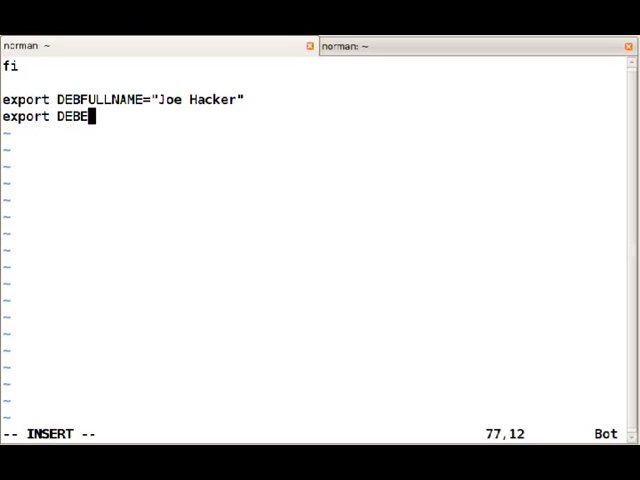
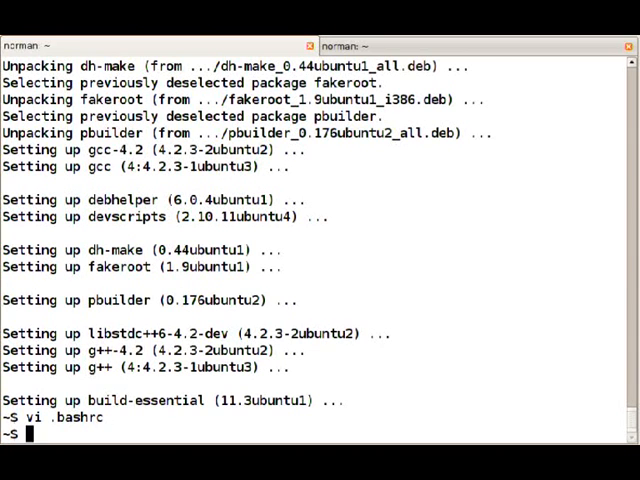
# Source .bashrc and run export | grep DEB to confirm the variables, then begin a gpg command
pyautogui.write('source .b')
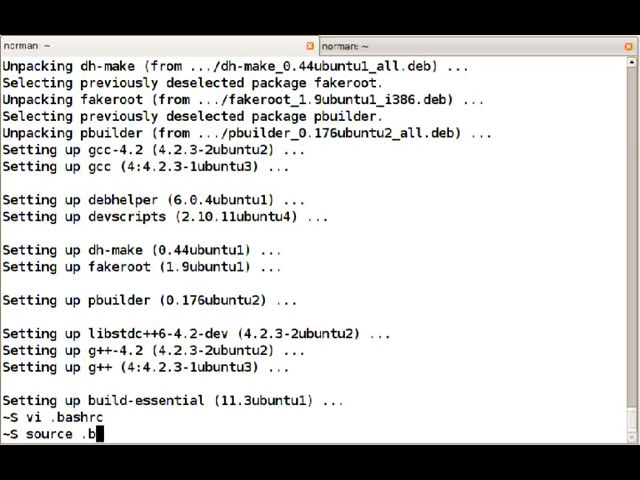
pyautogui.write('ashrc')
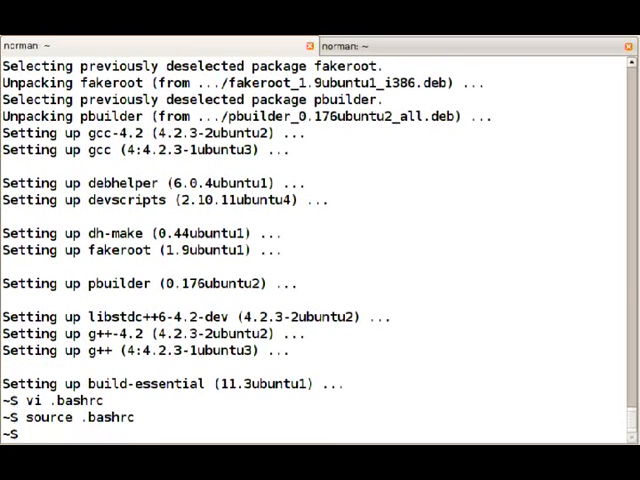
pyautogui.write('exprt')
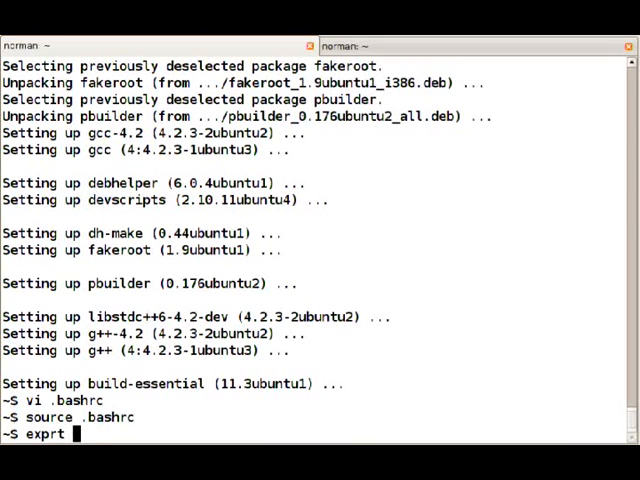
pyautogui.write('ort')
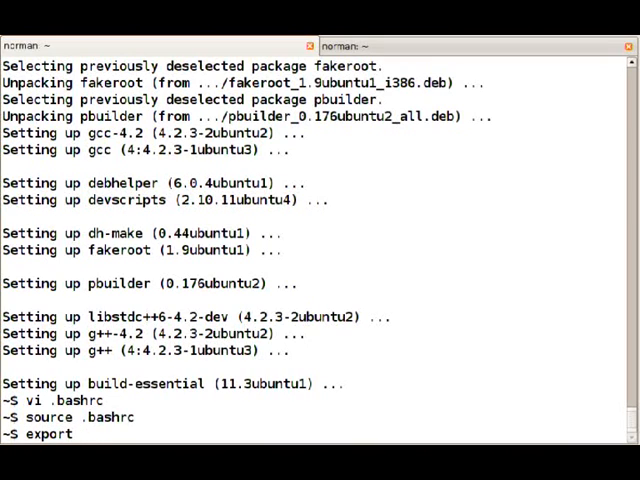
pyautogui.write('| grep DEB')
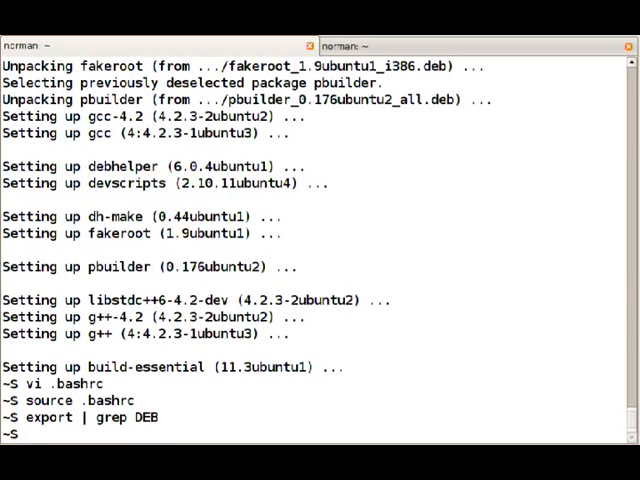
pyautogui.write('gpg')
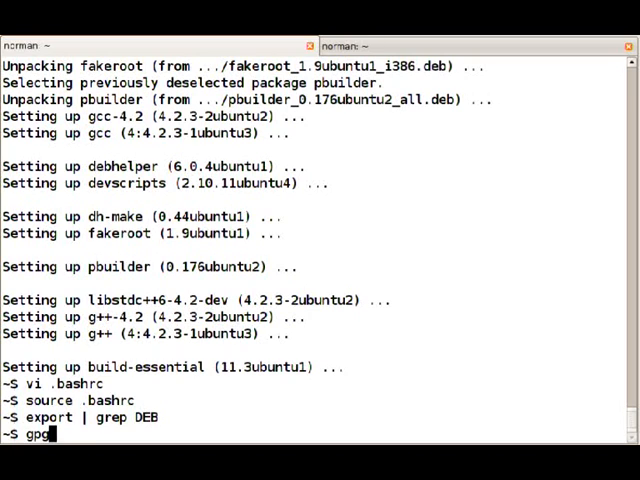
pyautogui.write('--')
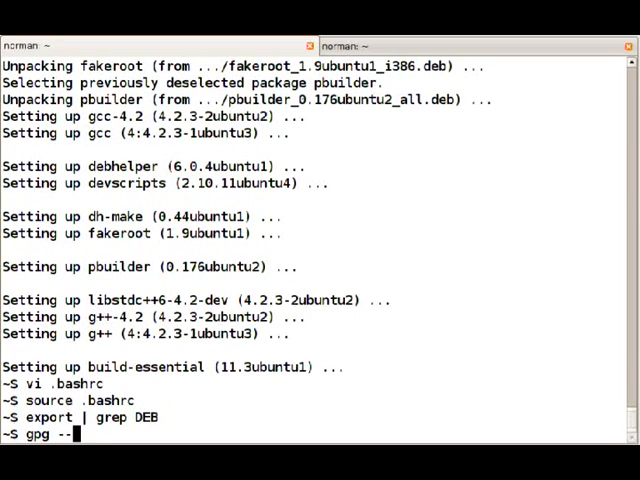
pyautogui.write('gen')
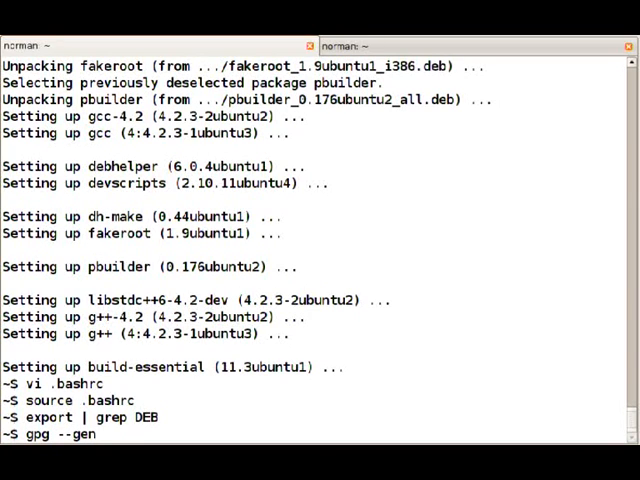
pyautogui.press('Return')
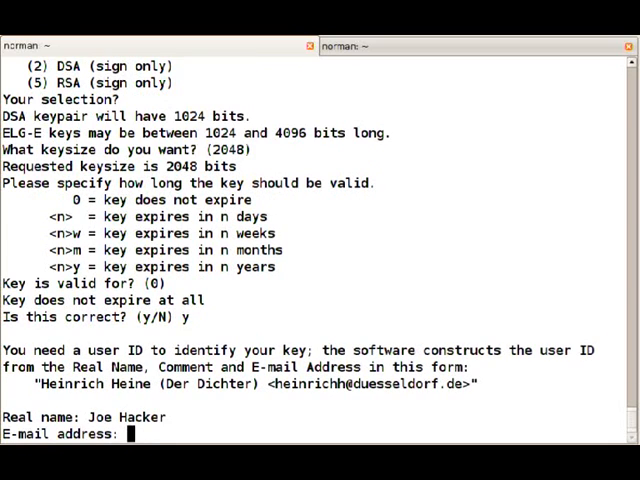
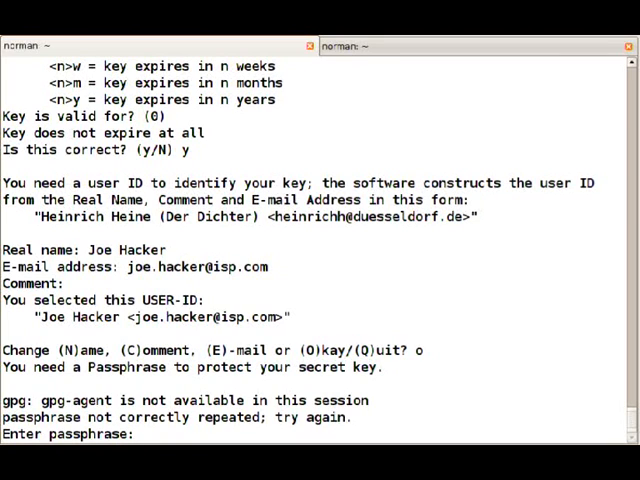
pyautogui.press('Return')
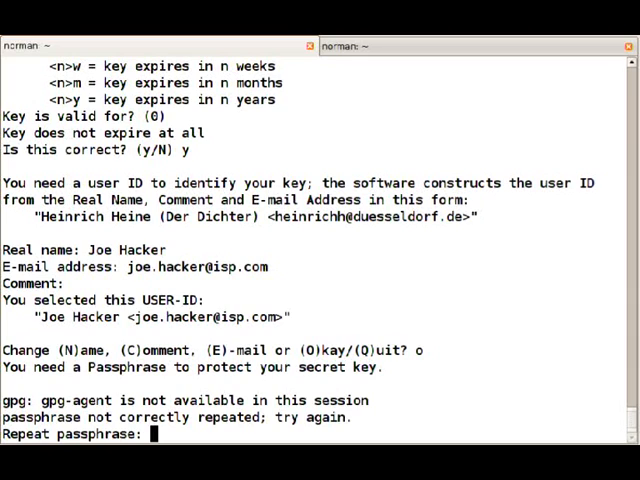
pyautogui.press('Return')
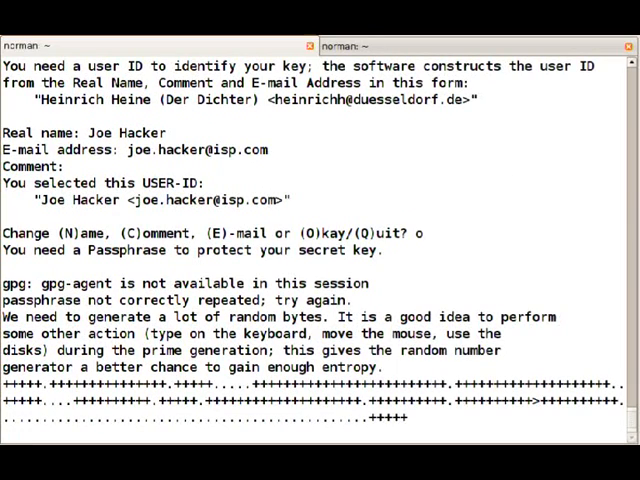
# Supply extra keyboard input so gpg can gather entropy for the key
pyautogui.scroll(-3)
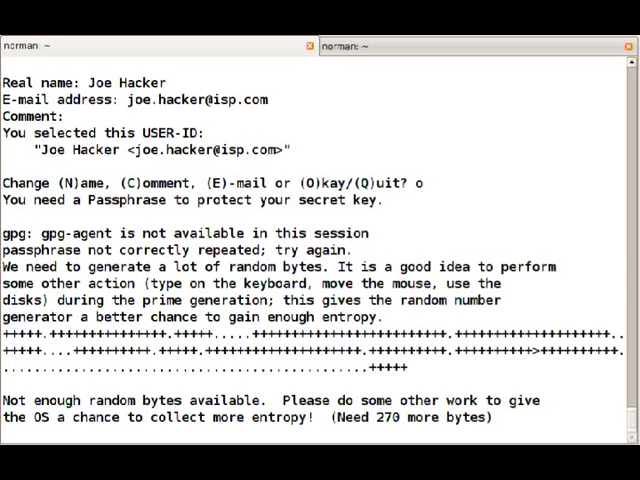
pyautogui.press('Return')
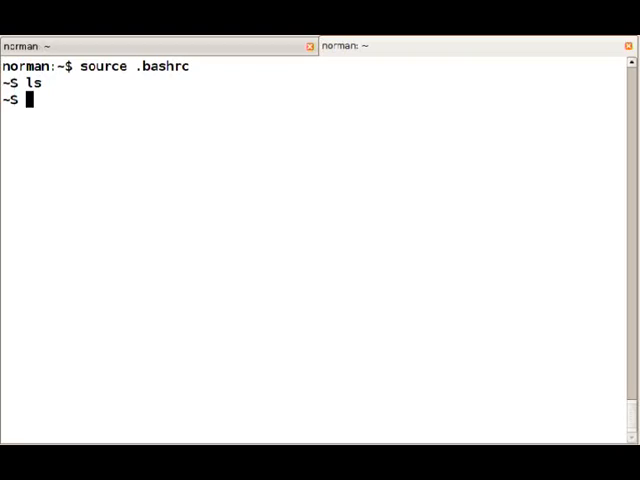
# Create ~/.pbuilderrc in vi containing COMPONENTS="main restricted universe multiverse" and save it
pyautogui.write('vi .')
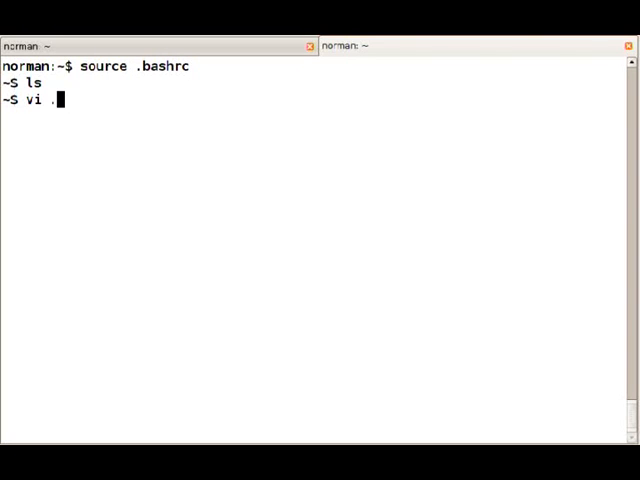
pyautogui.write('pb')
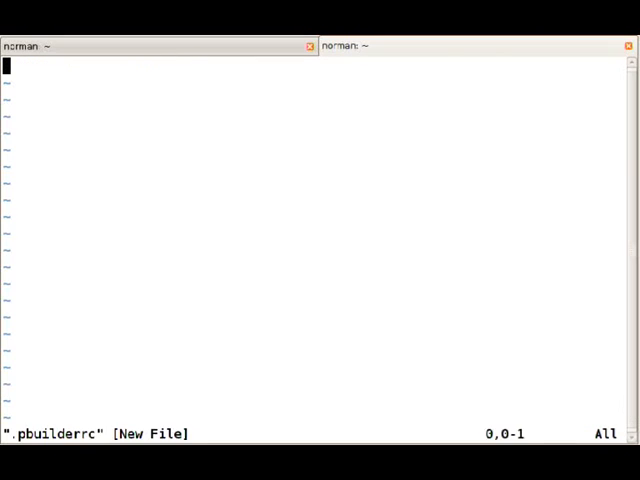
pyautogui.write('COMP')
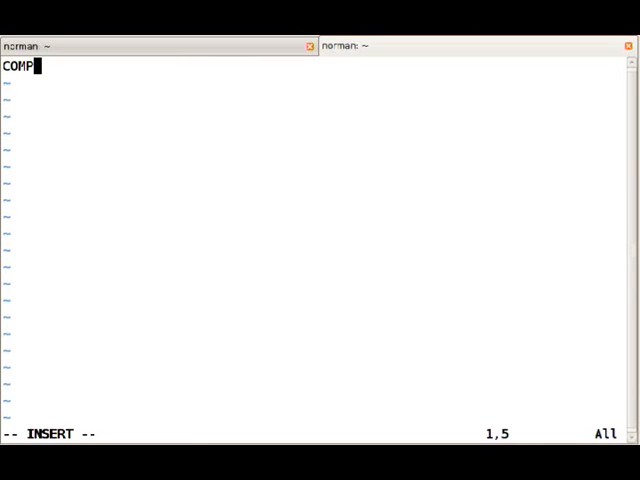
pyautogui.write('ONENTS=')
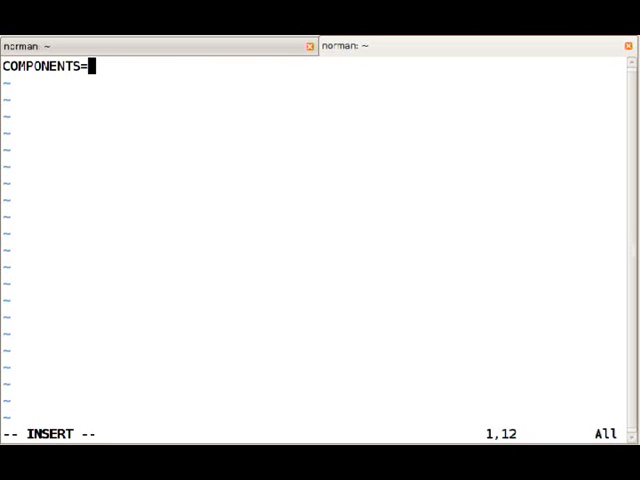
pyautogui.write('"main restri')
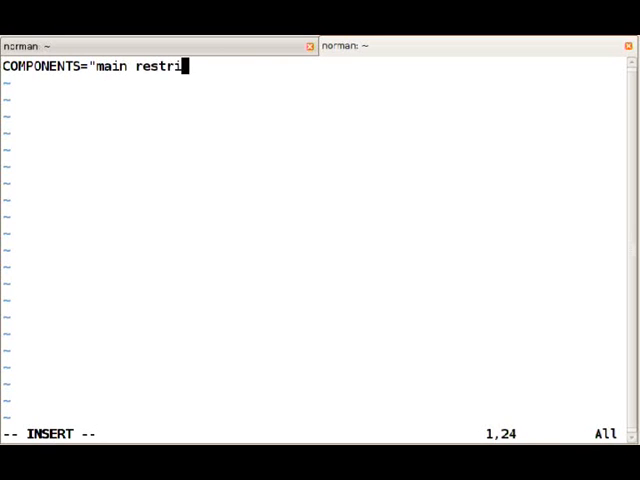
pyautogui.write('cted universe multiv')
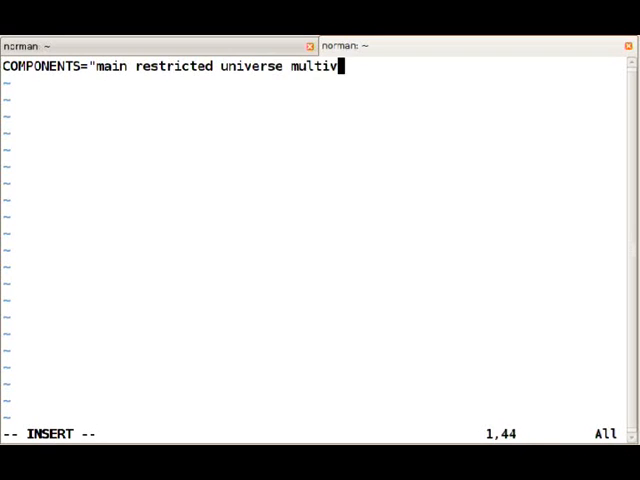
pyautogui.write('erse"')
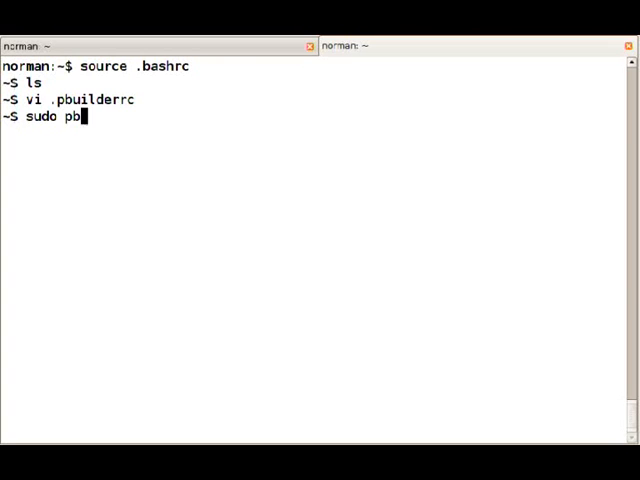
# Enter sudo pbuilder create to begin building the base environment
pyautogui.write('uilder create')
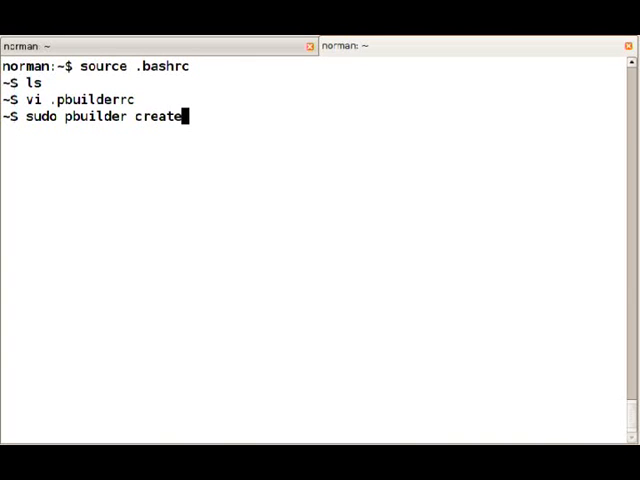